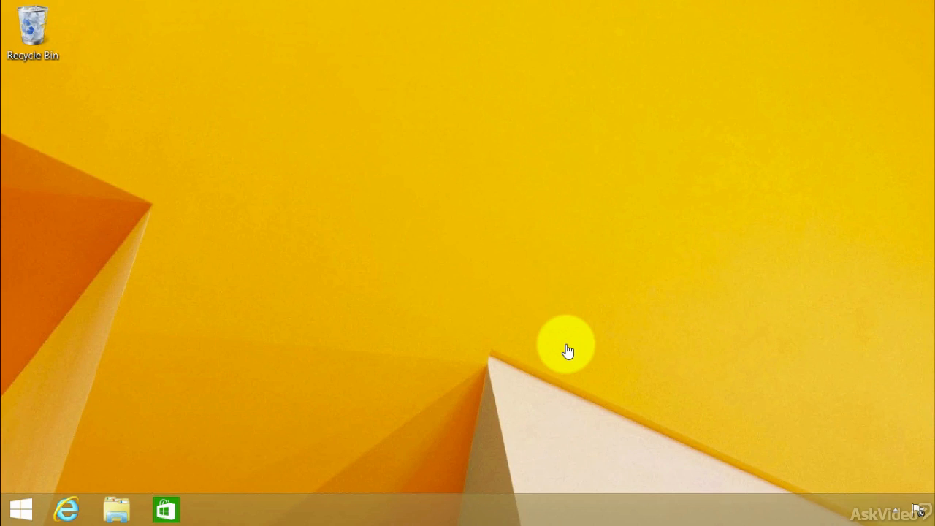
mouse_move(558, 345)
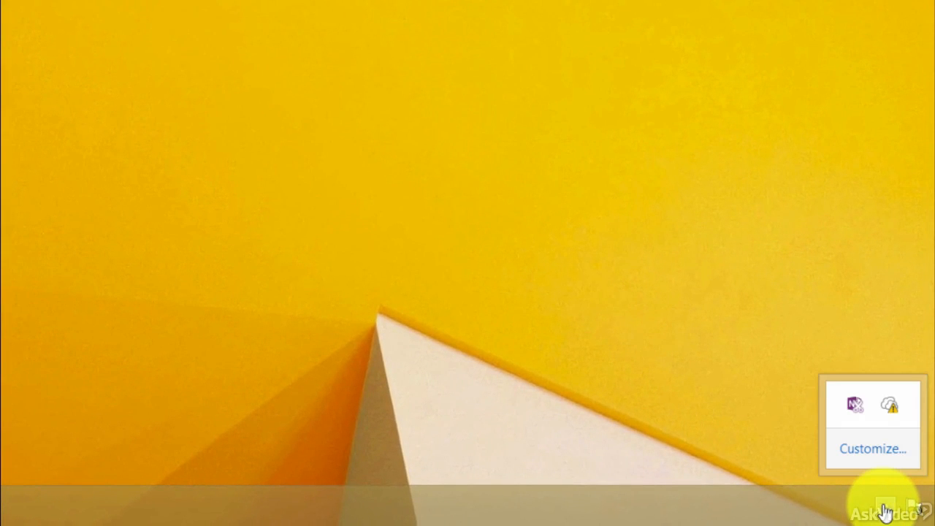
Reveal the hidden notification-area icons to reach the Send to OneNote tool.
left_click(852, 405)
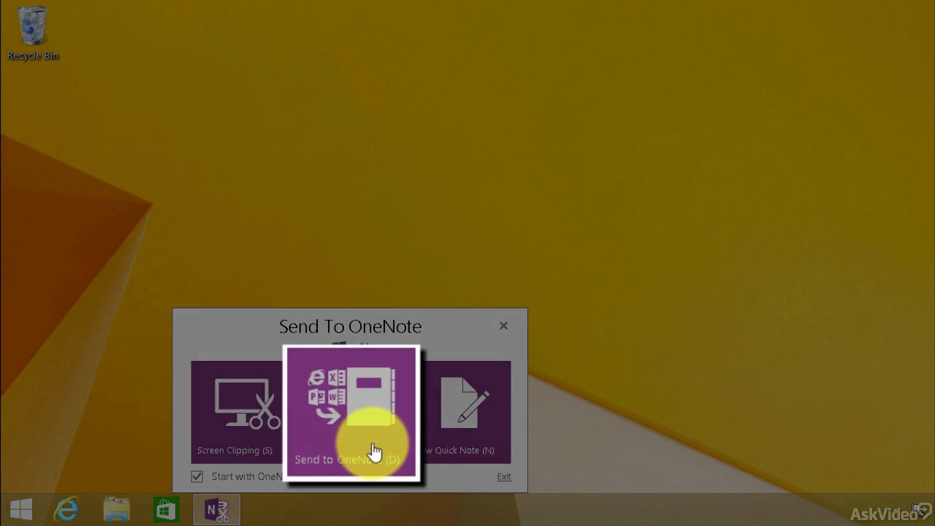
mouse_move(319, 394)
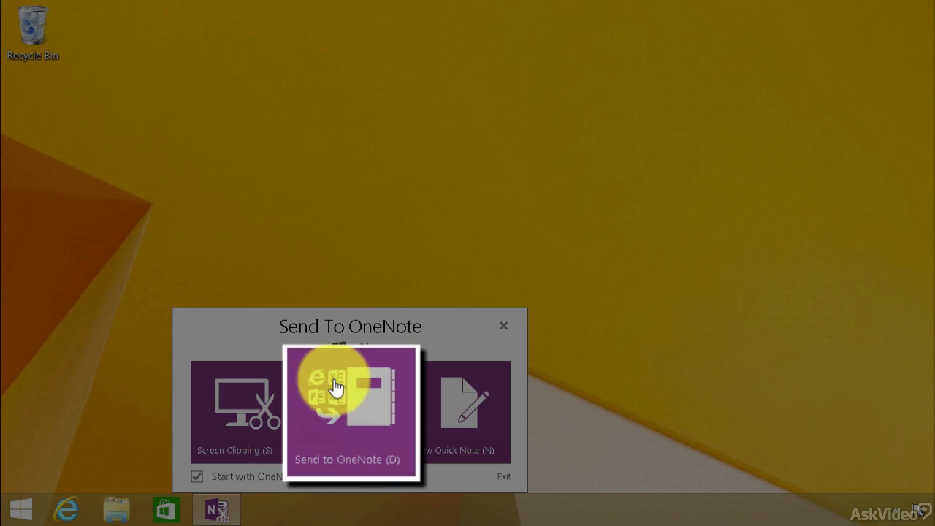
mouse_move(379, 438)
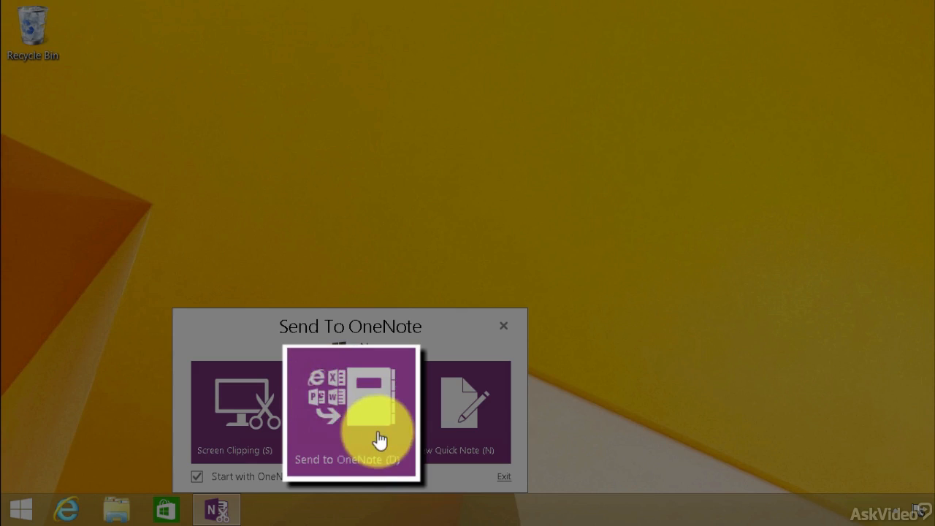
mouse_move(453, 435)
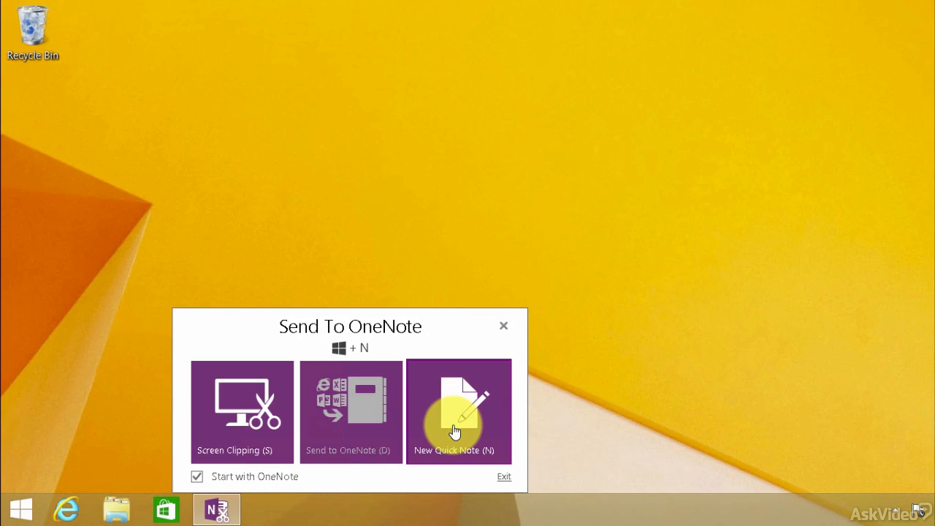
Start a new quick note reading 'This is a quick note'.
left_click(459, 412)
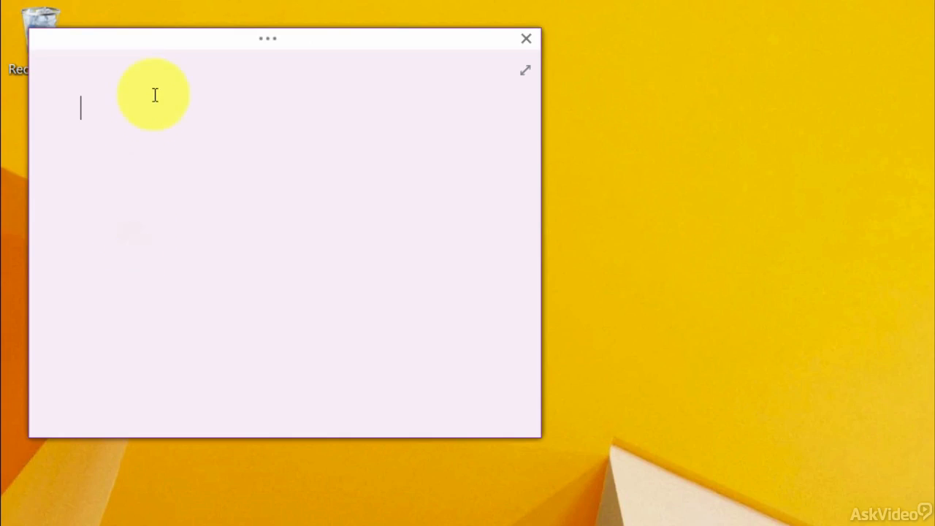
mouse_move(143, 108)
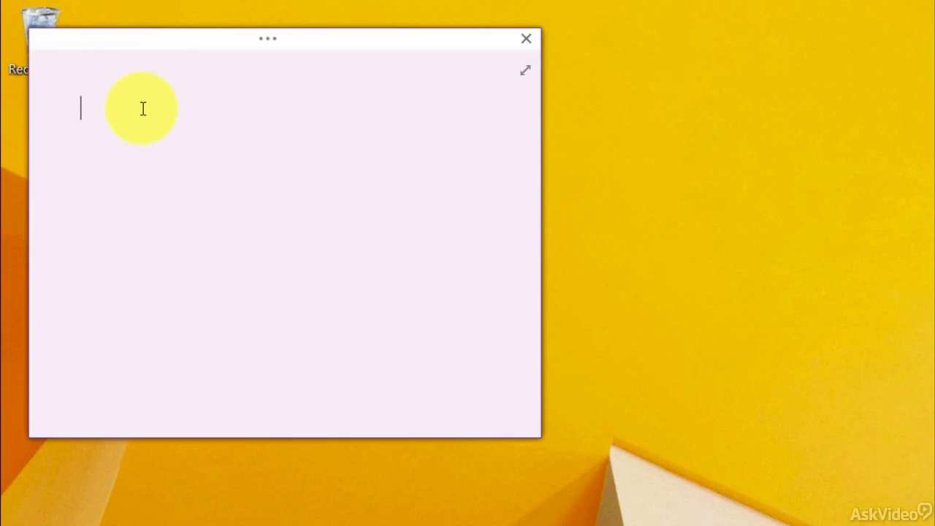
type("This is a quick note")
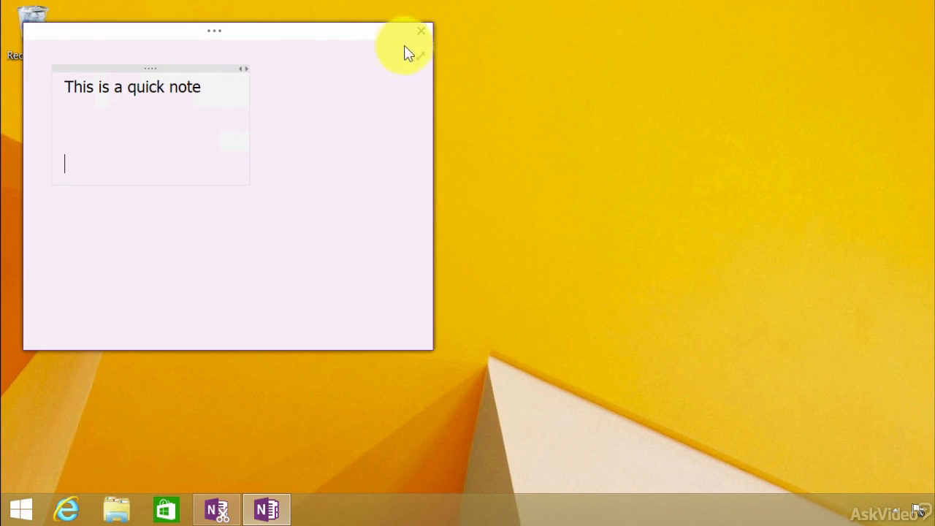
mouse_move(421, 35)
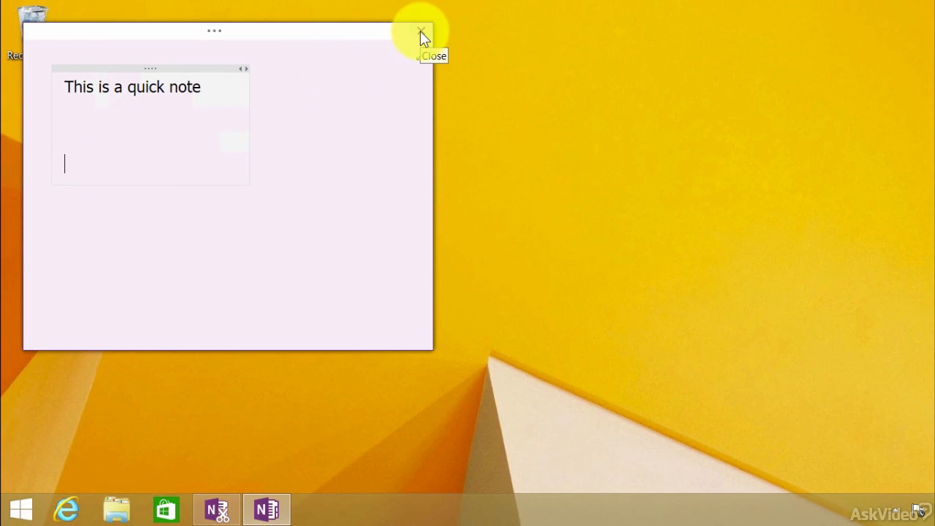
Close the quick note to file it, then show the Apps list scrolled to Microsoft Office 2013.
left_click(420, 32)
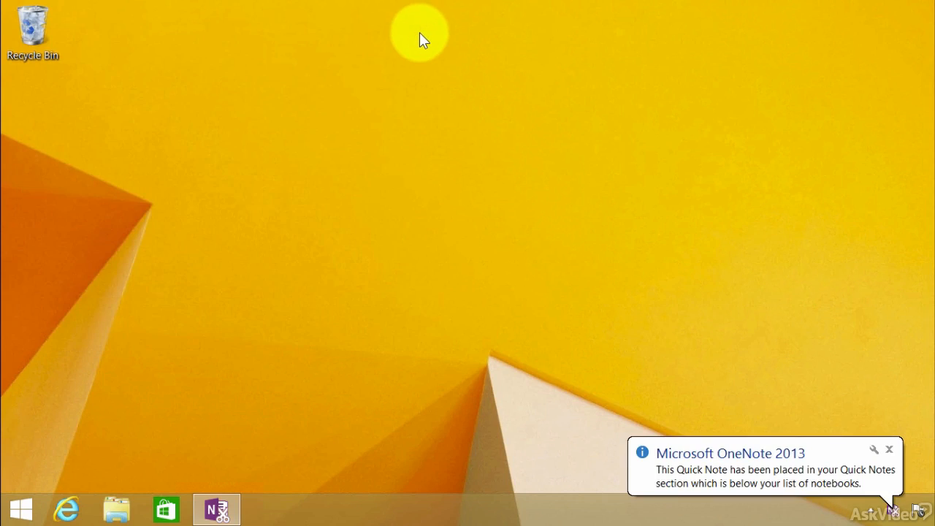
mouse_move(412, 302)
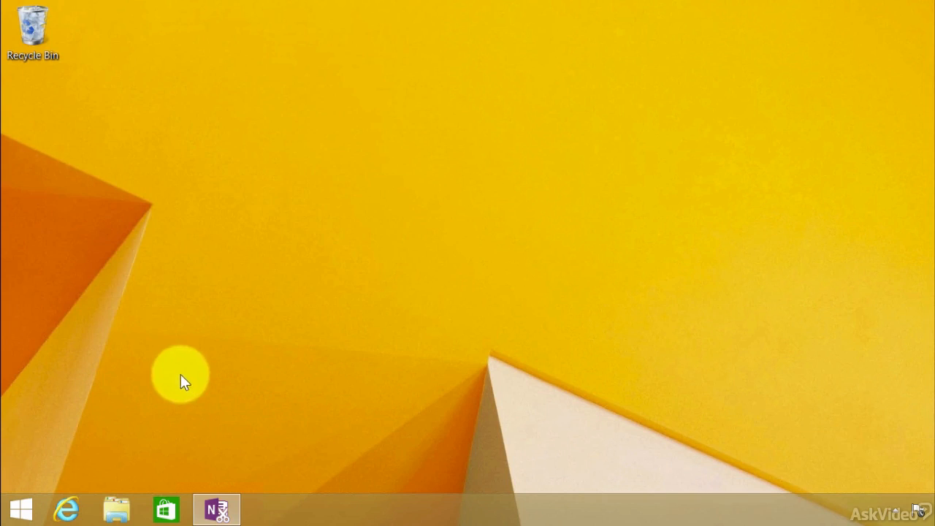
left_click(21, 509)
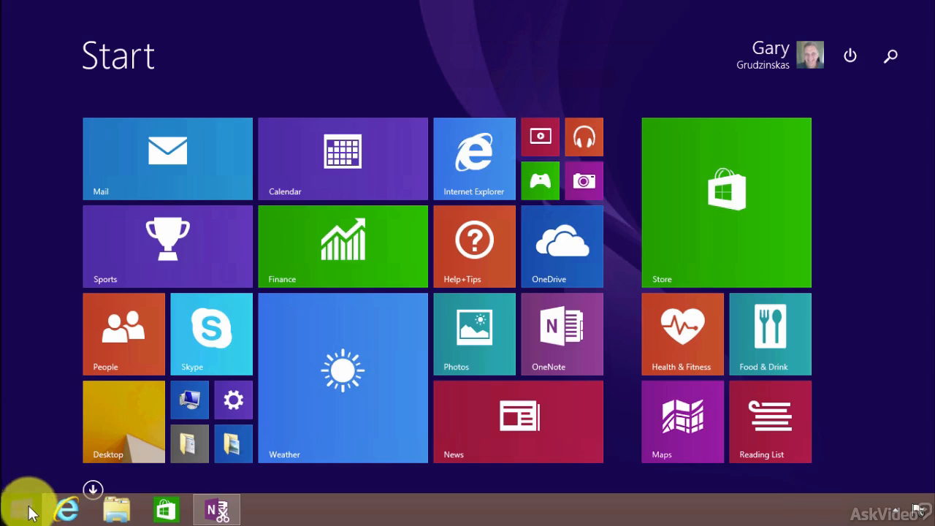
left_click(94, 489)
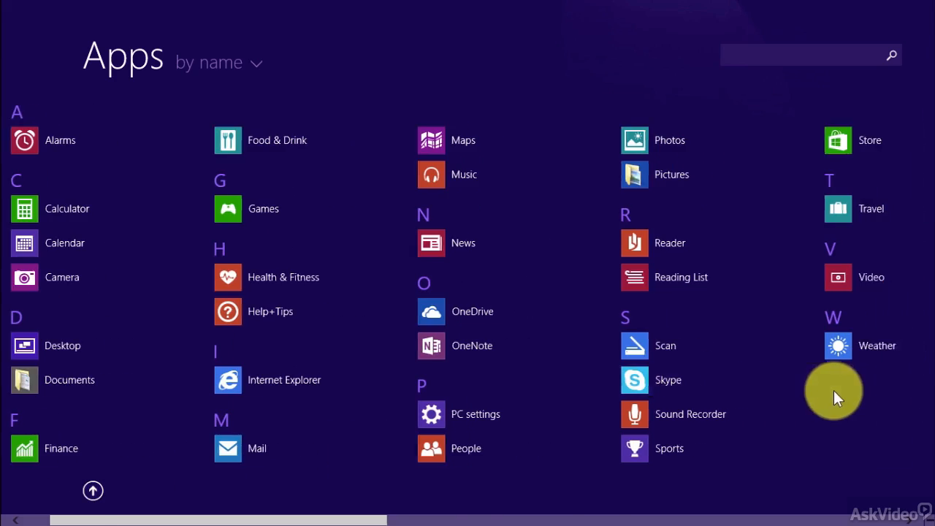
scroll("right", 3)
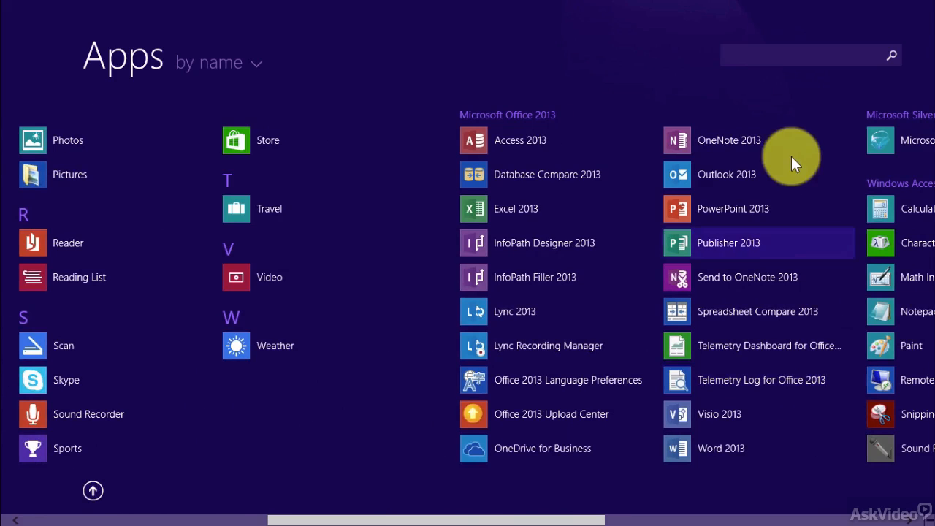
Launch OneNote 2013 and view the saved note in the Quick Notes section.
left_click(727, 140)
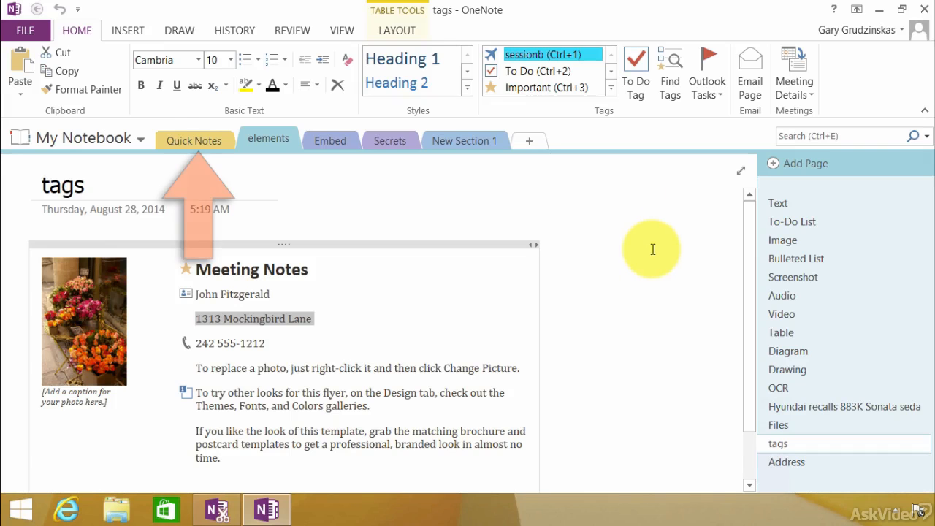
mouse_move(117, 167)
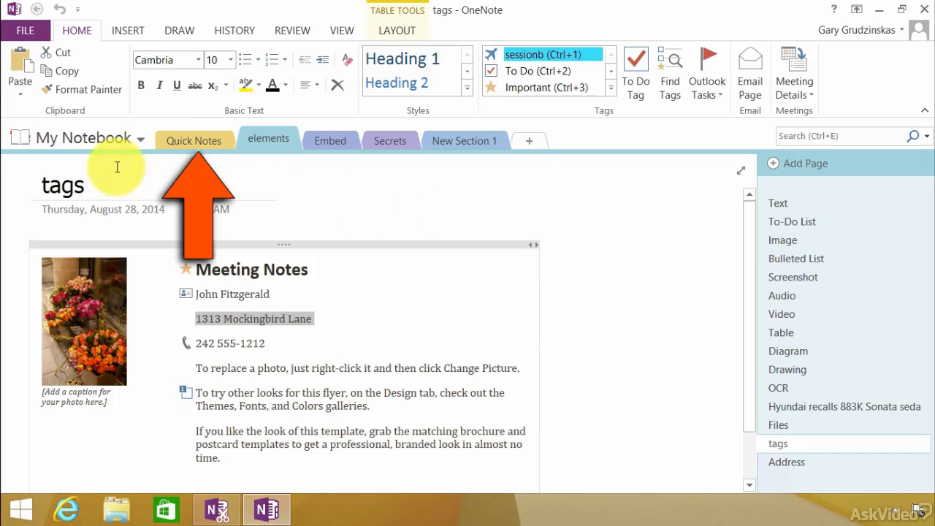
left_click(194, 140)
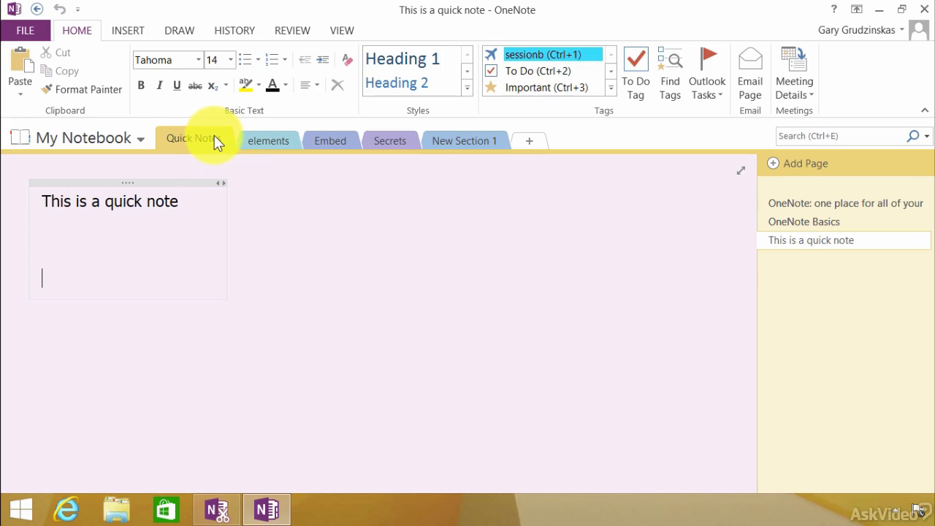
Bring the Send To OneNote panel back up over the Quick Notes page.
left_click(216, 509)
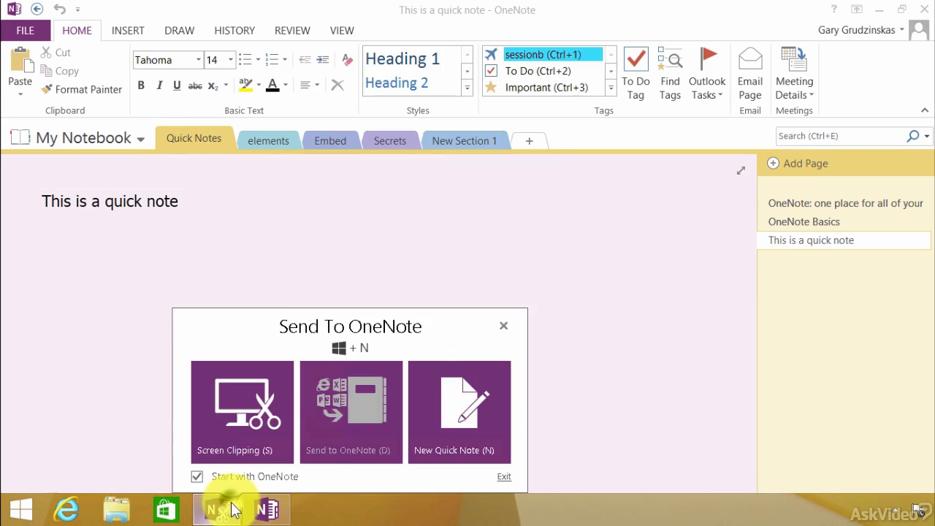
mouse_move(366, 435)
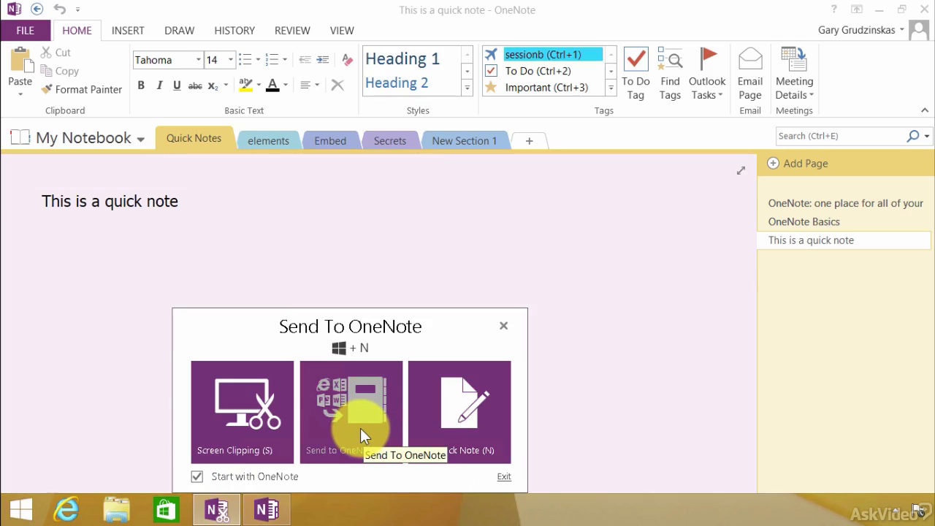
mouse_move(260, 439)
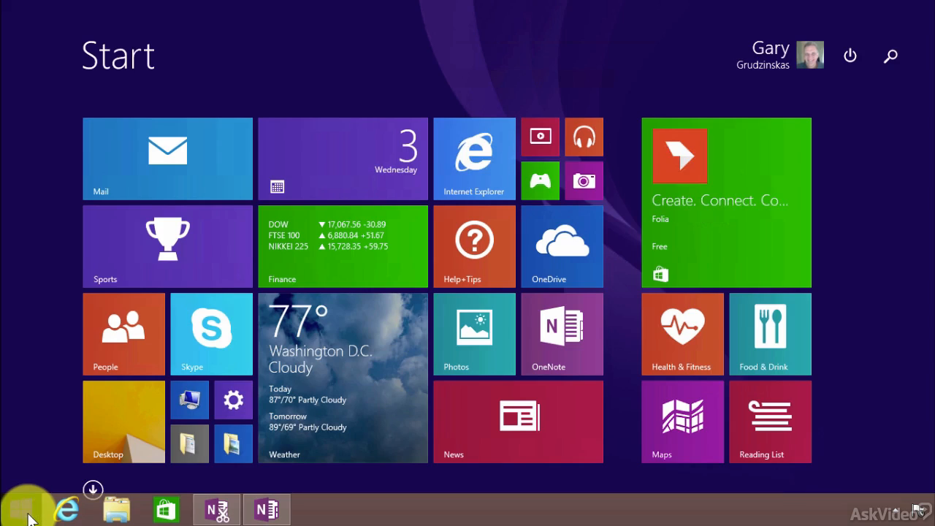
Launch Word 2013 from the Apps list, then return to the Apps list at Office 2013 for Excel.
left_click(93, 489)
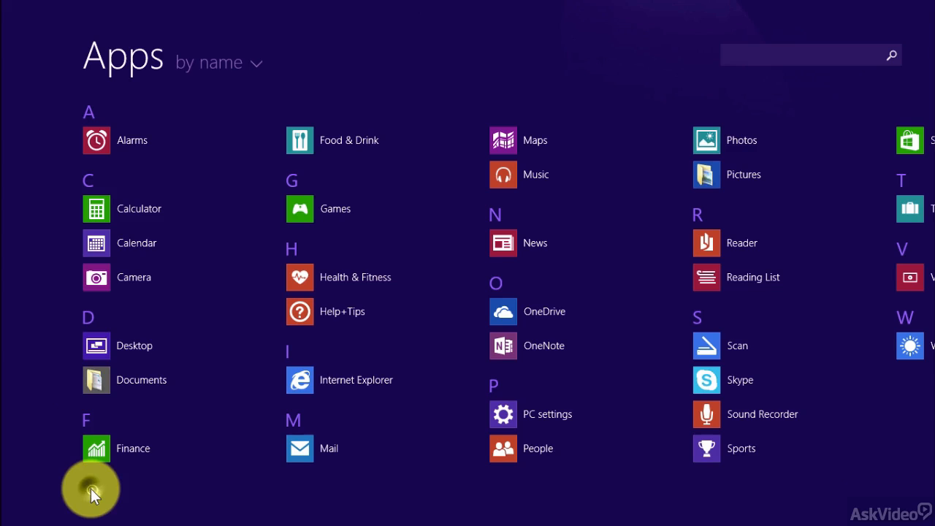
scroll("right", 3)
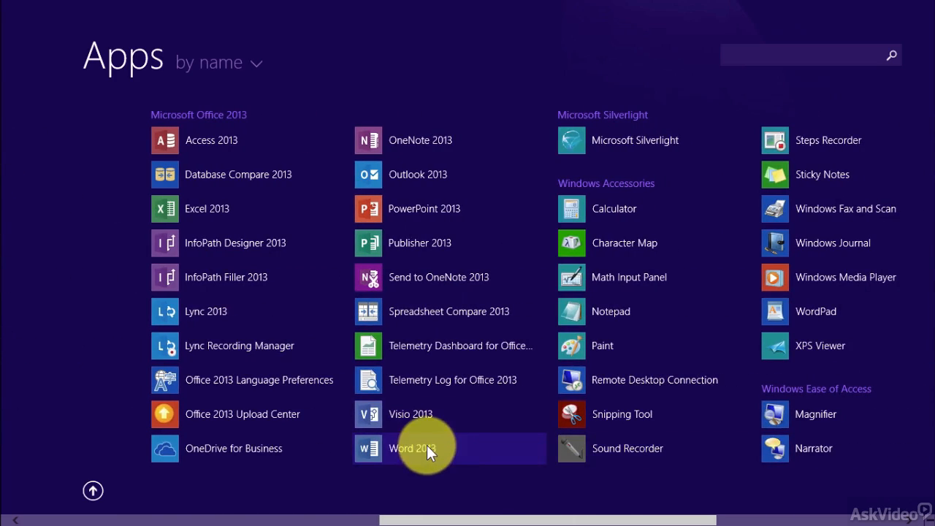
left_click(412, 447)
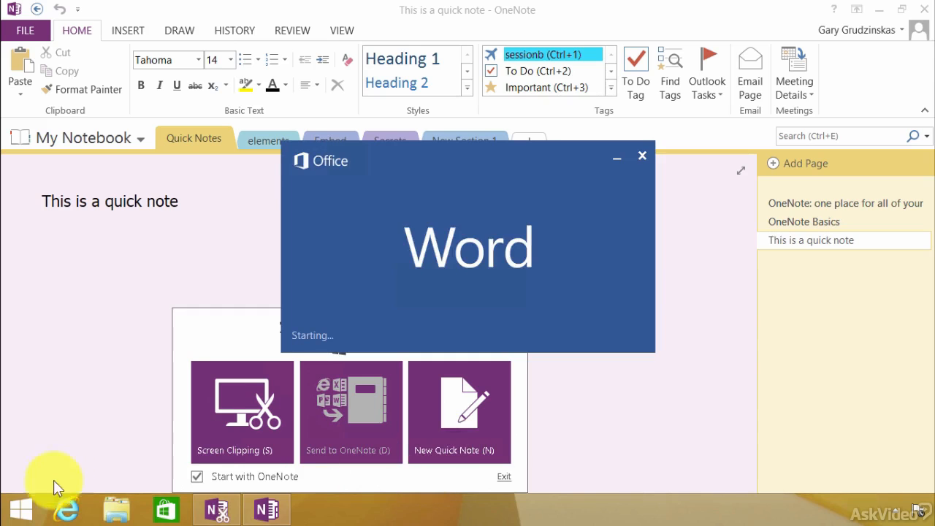
left_click(20, 508)
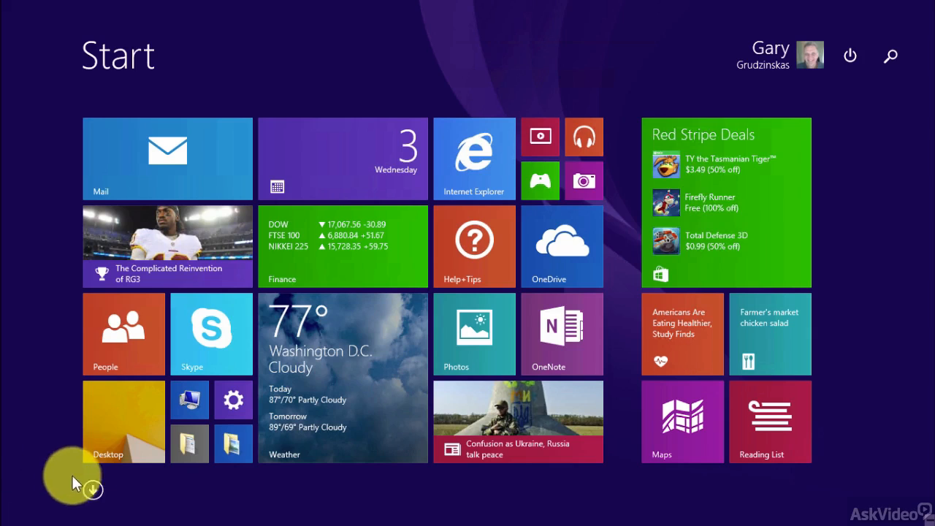
left_click(93, 491)
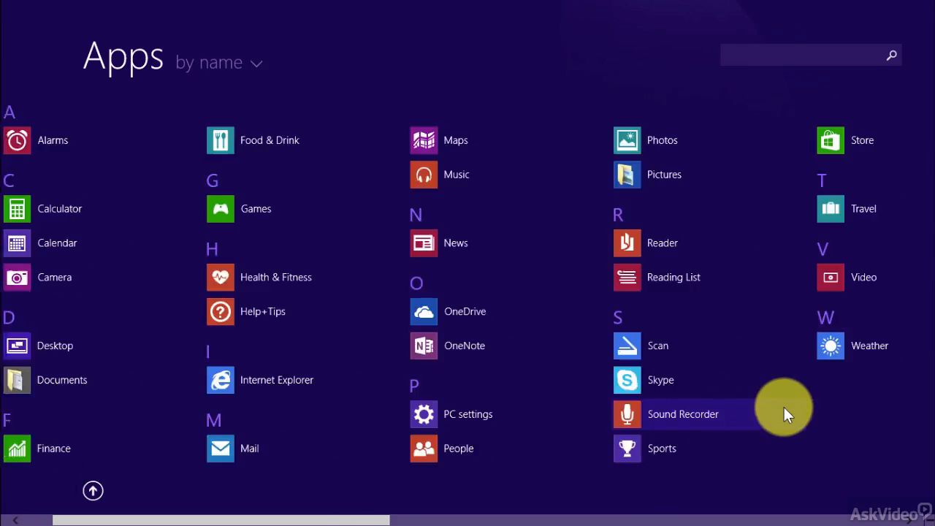
scroll("right", 3)
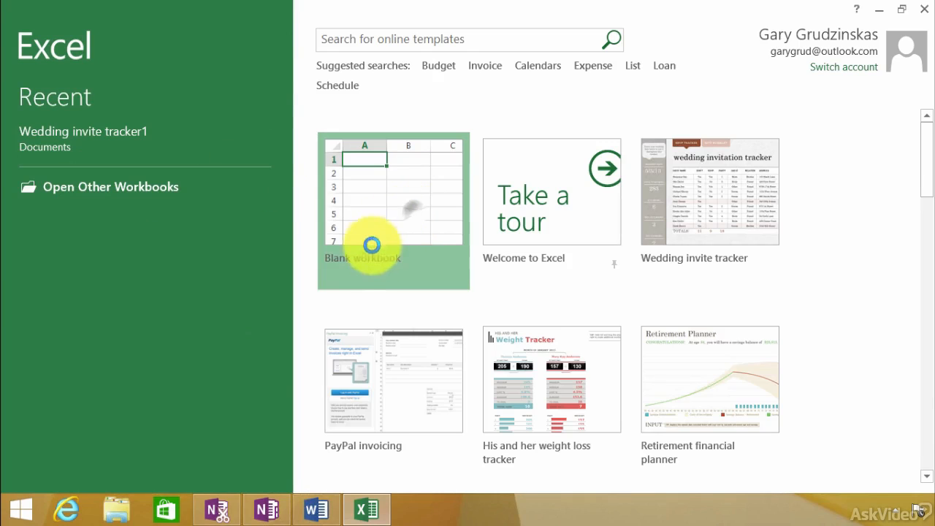
Create a blank Excel workbook and switch between the open Word and Excel windows.
left_click(316, 508)
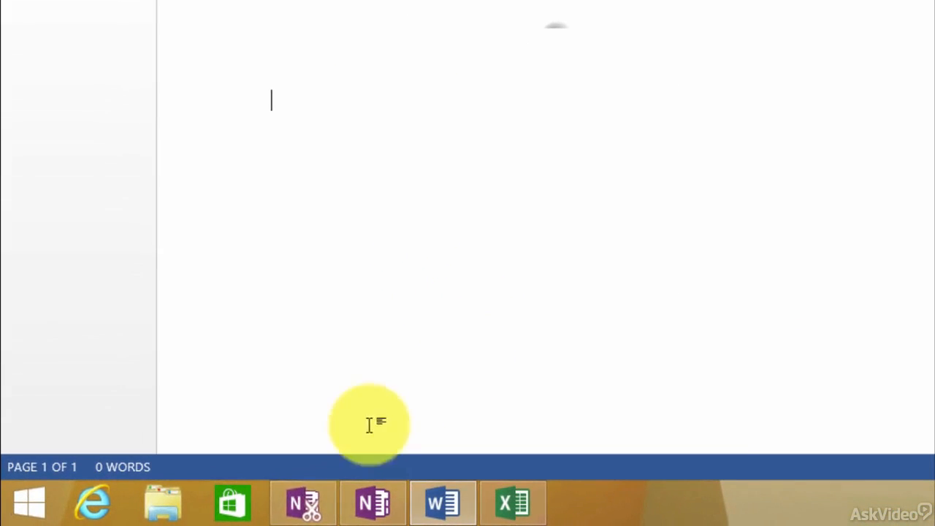
left_click(301, 503)
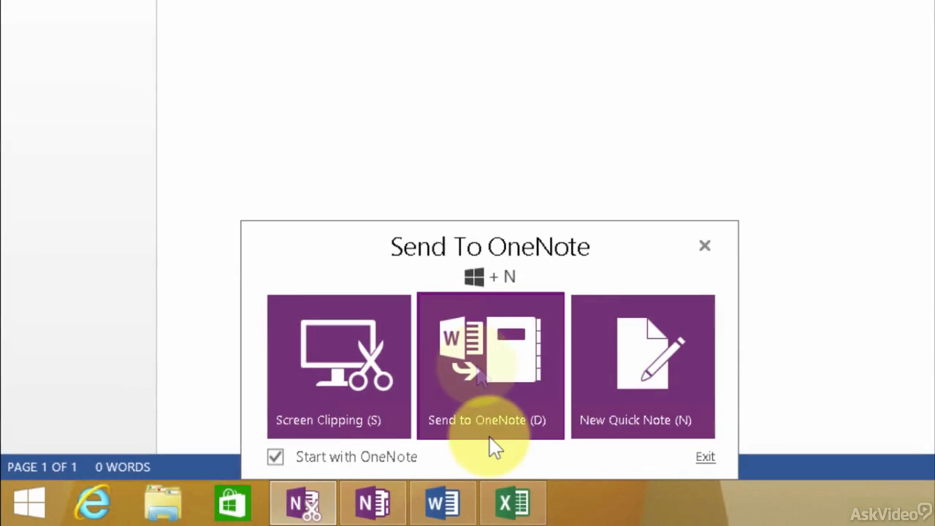
left_click(511, 502)
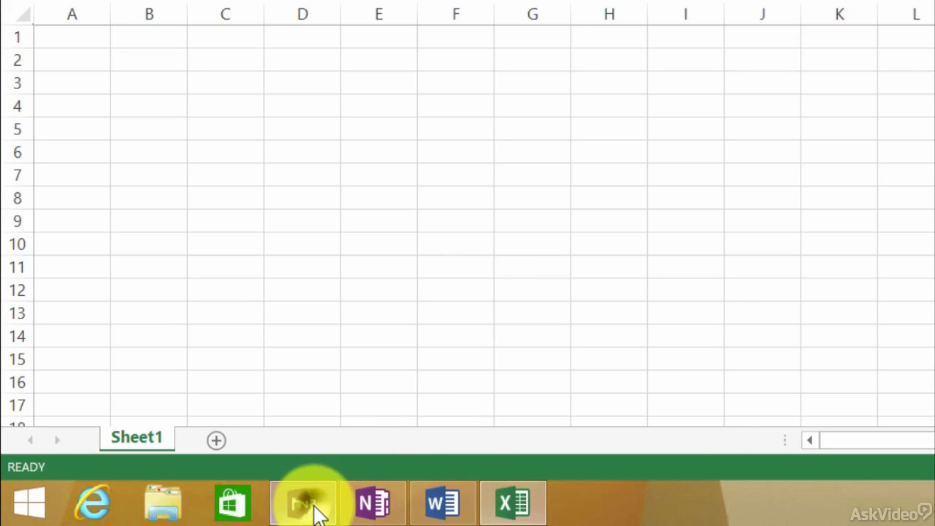
Send the blank Excel workbook into OneNote as a new untitled page.
left_click(303, 502)
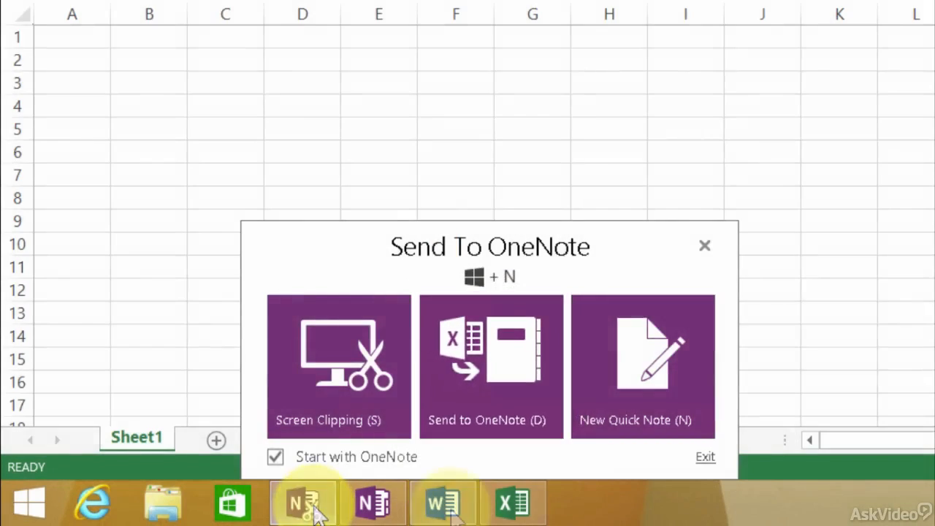
left_click(443, 502)
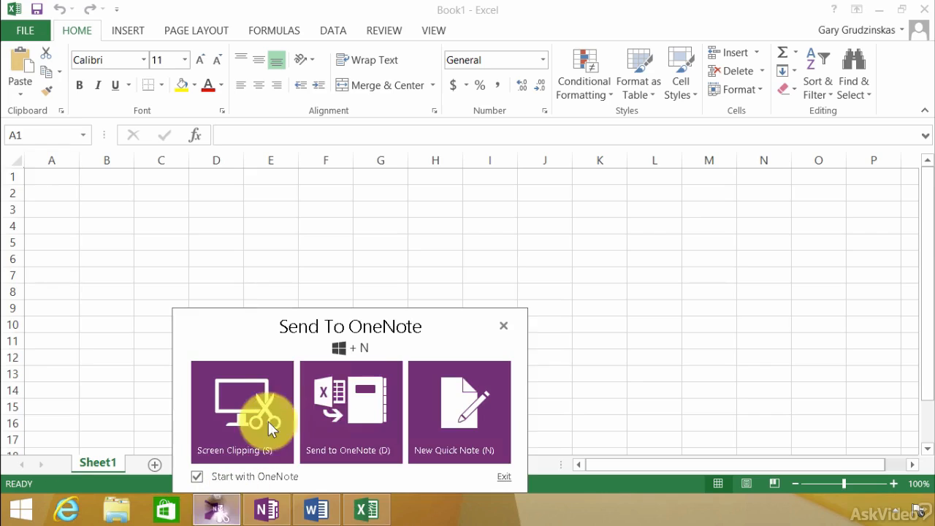
mouse_move(350, 409)
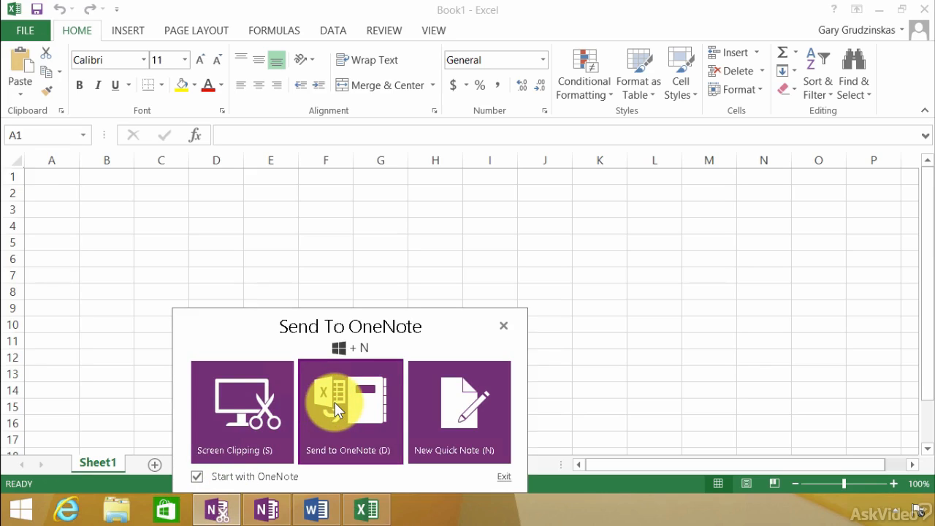
left_click(350, 409)
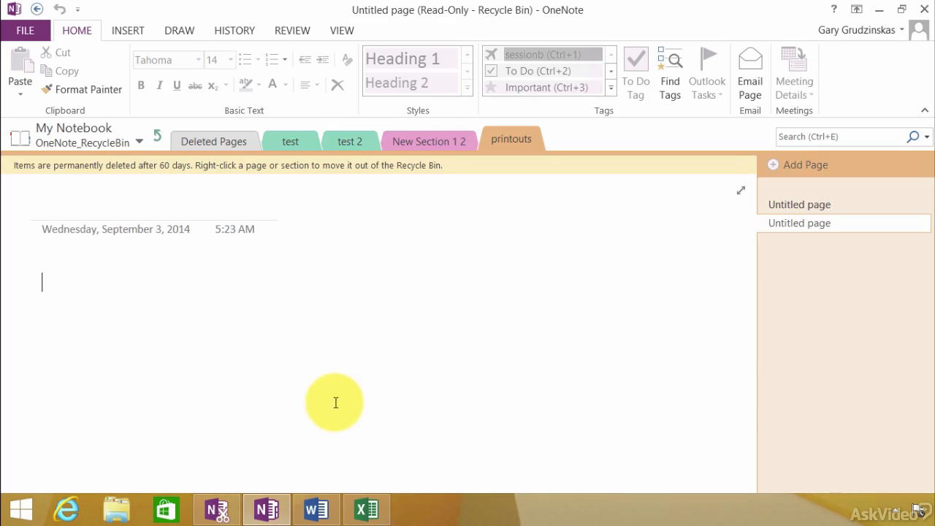
mouse_move(295, 299)
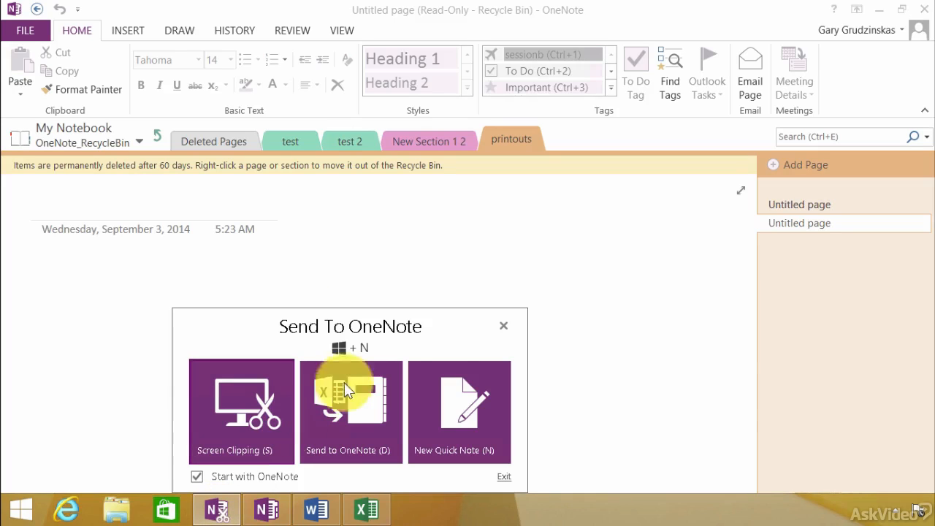
mouse_move(451, 336)
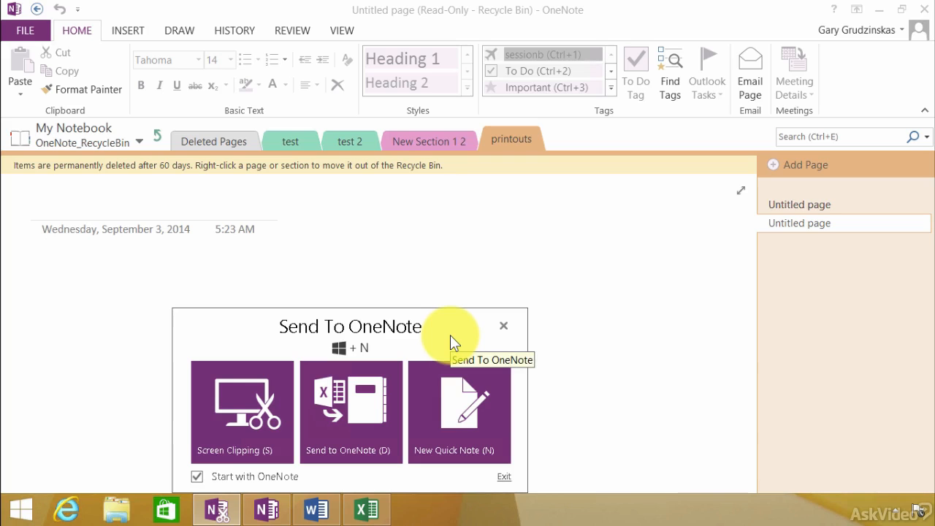